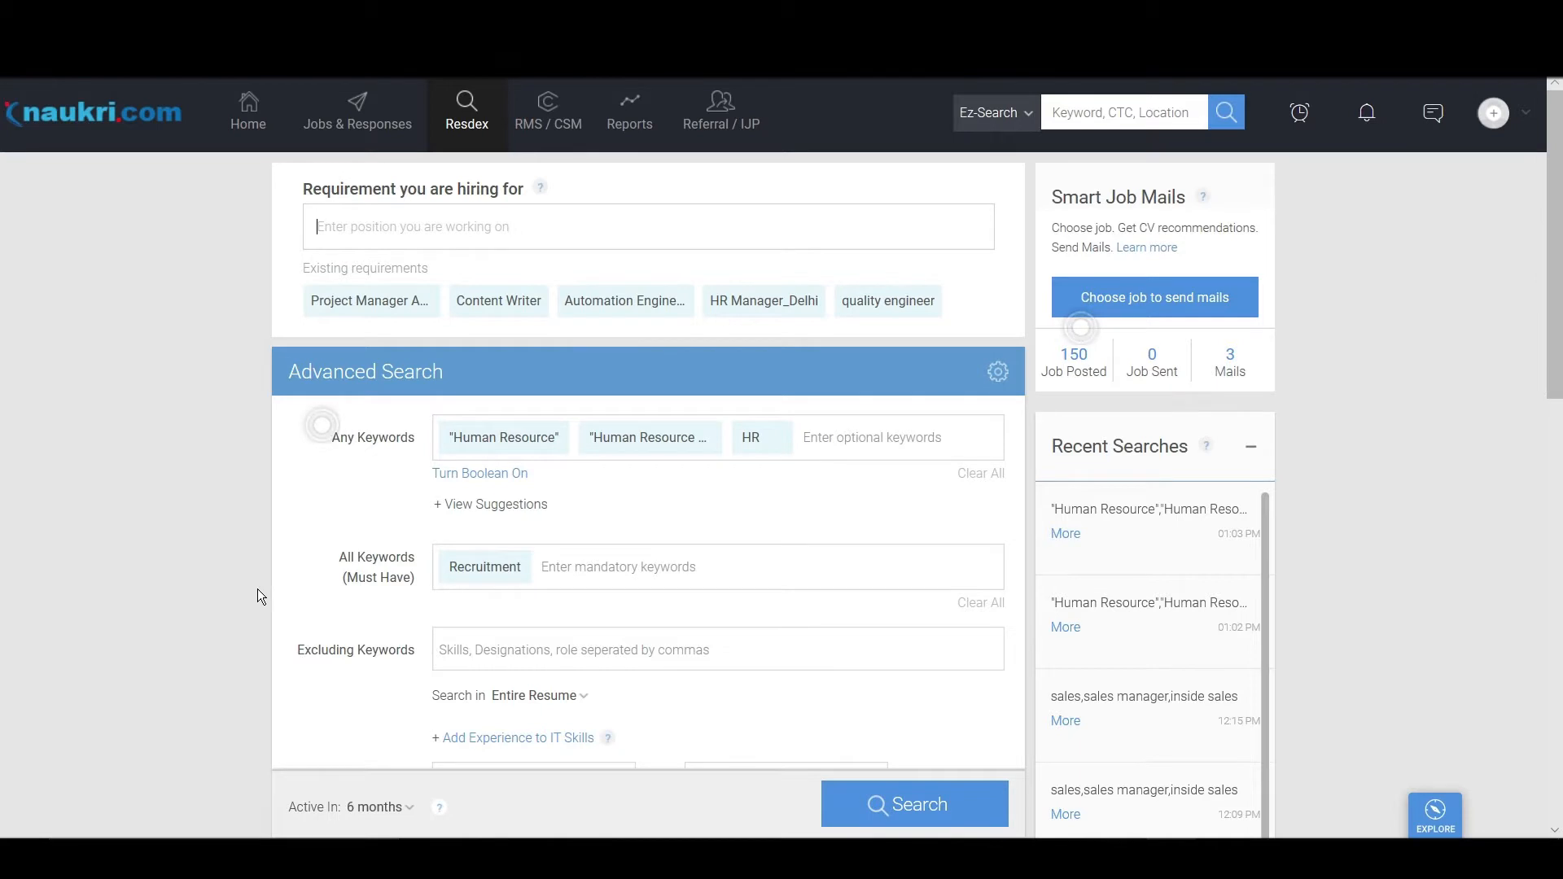
Run the Advanced Search for Human Resource / HR profiles with Recruitment, returning 491,011 candidates.
{"action": "left_click", "coordinate": [911, 803]}
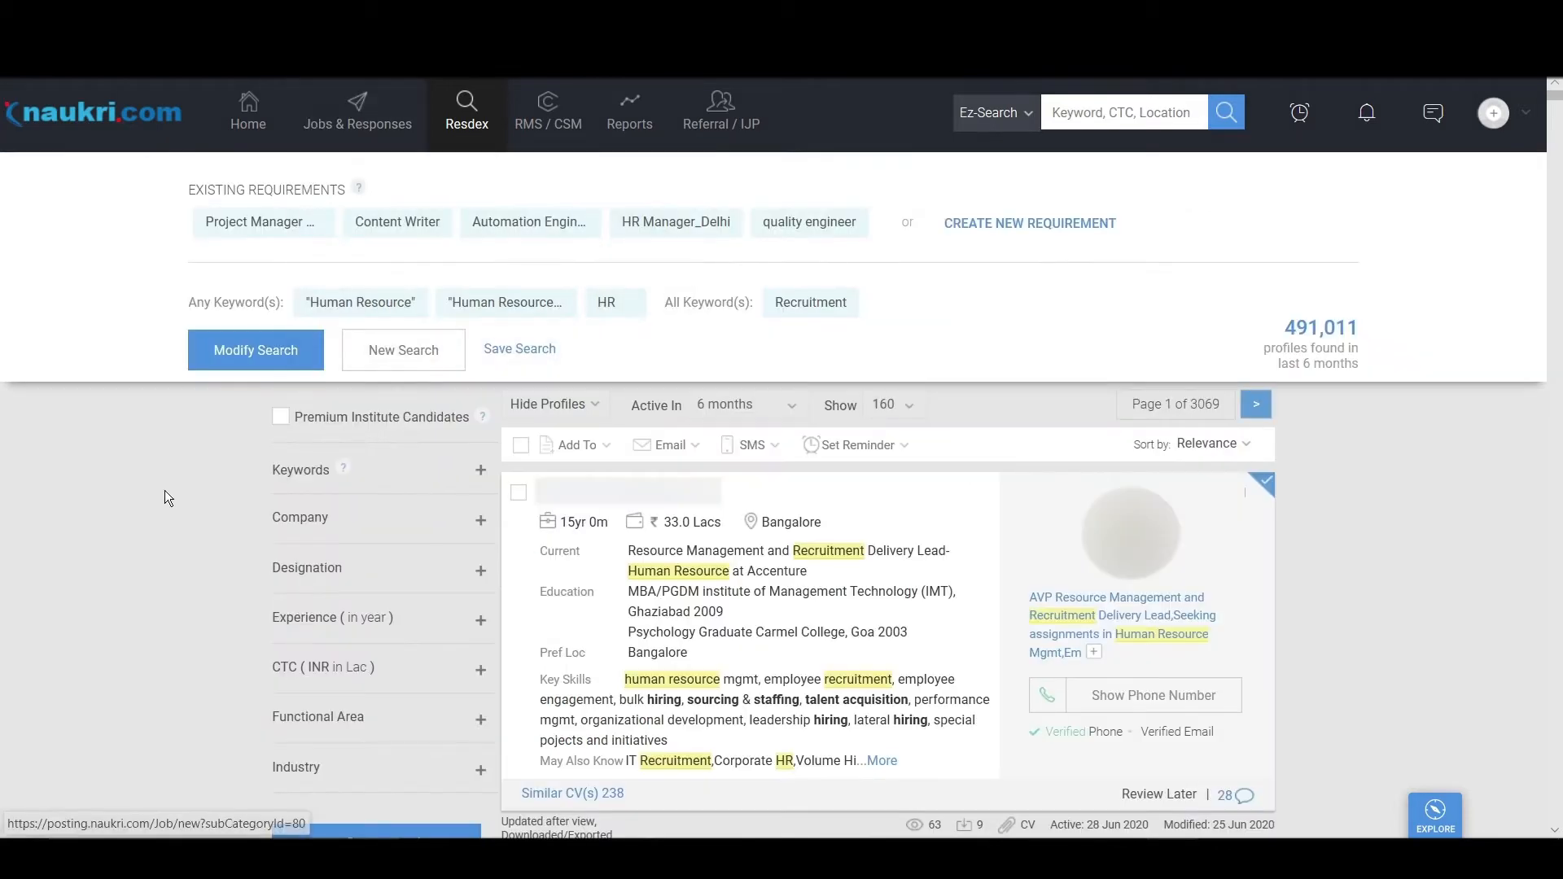
{"action": "mouse_move", "coordinate": [163, 614]}
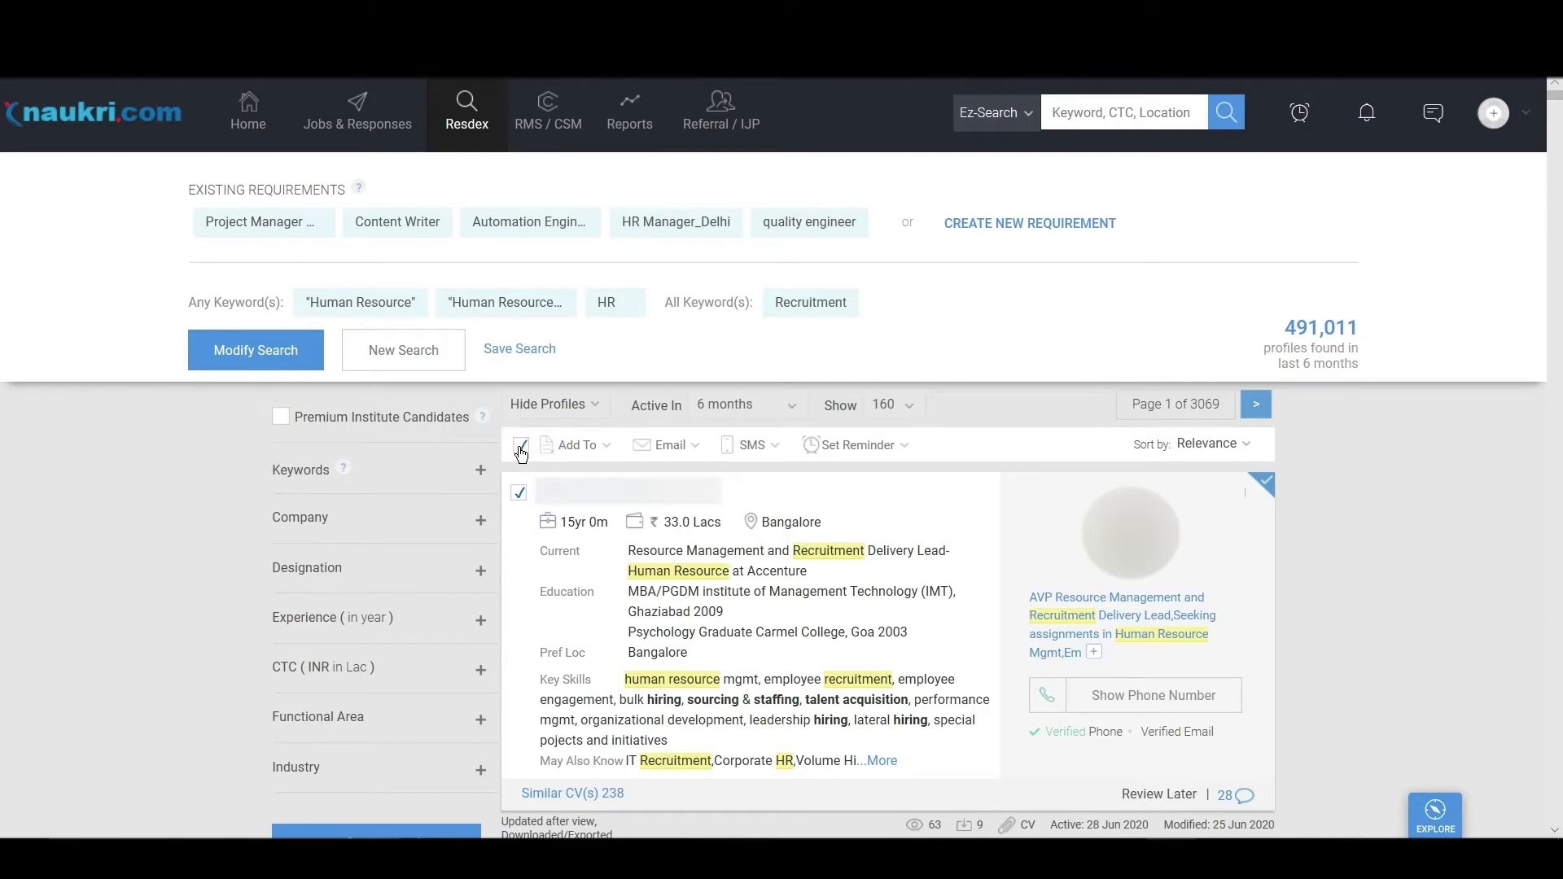
Add the 160 selected profiles to a newly created folder named 'Test Folder 9999'.
{"action": "left_click", "coordinate": [575, 445]}
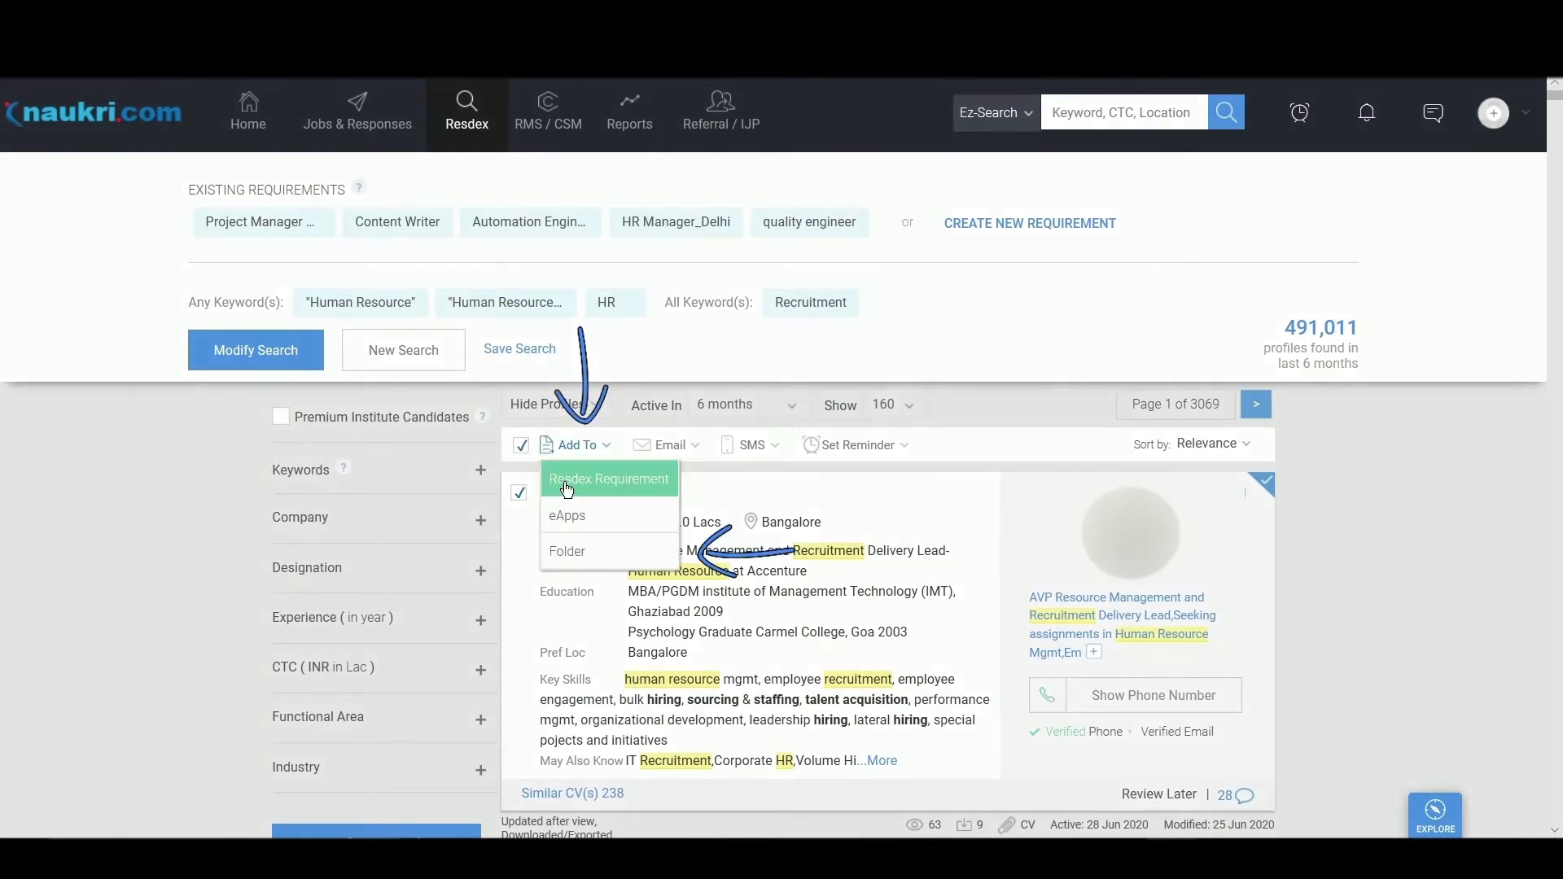
{"action": "left_click", "coordinate": [566, 550]}
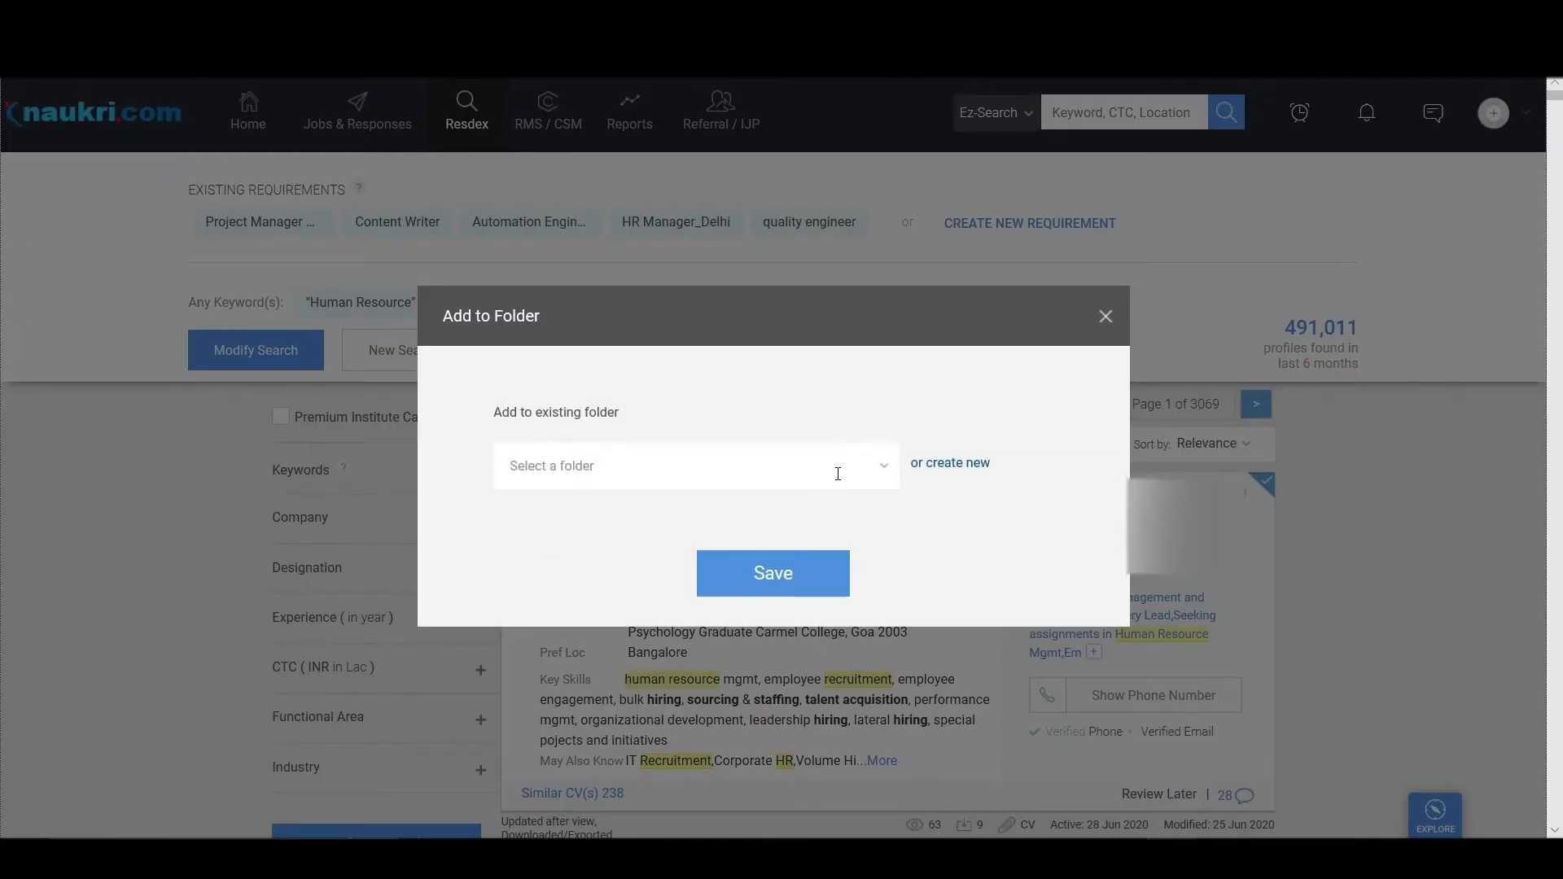
{"action": "left_click", "coordinate": [687, 466]}
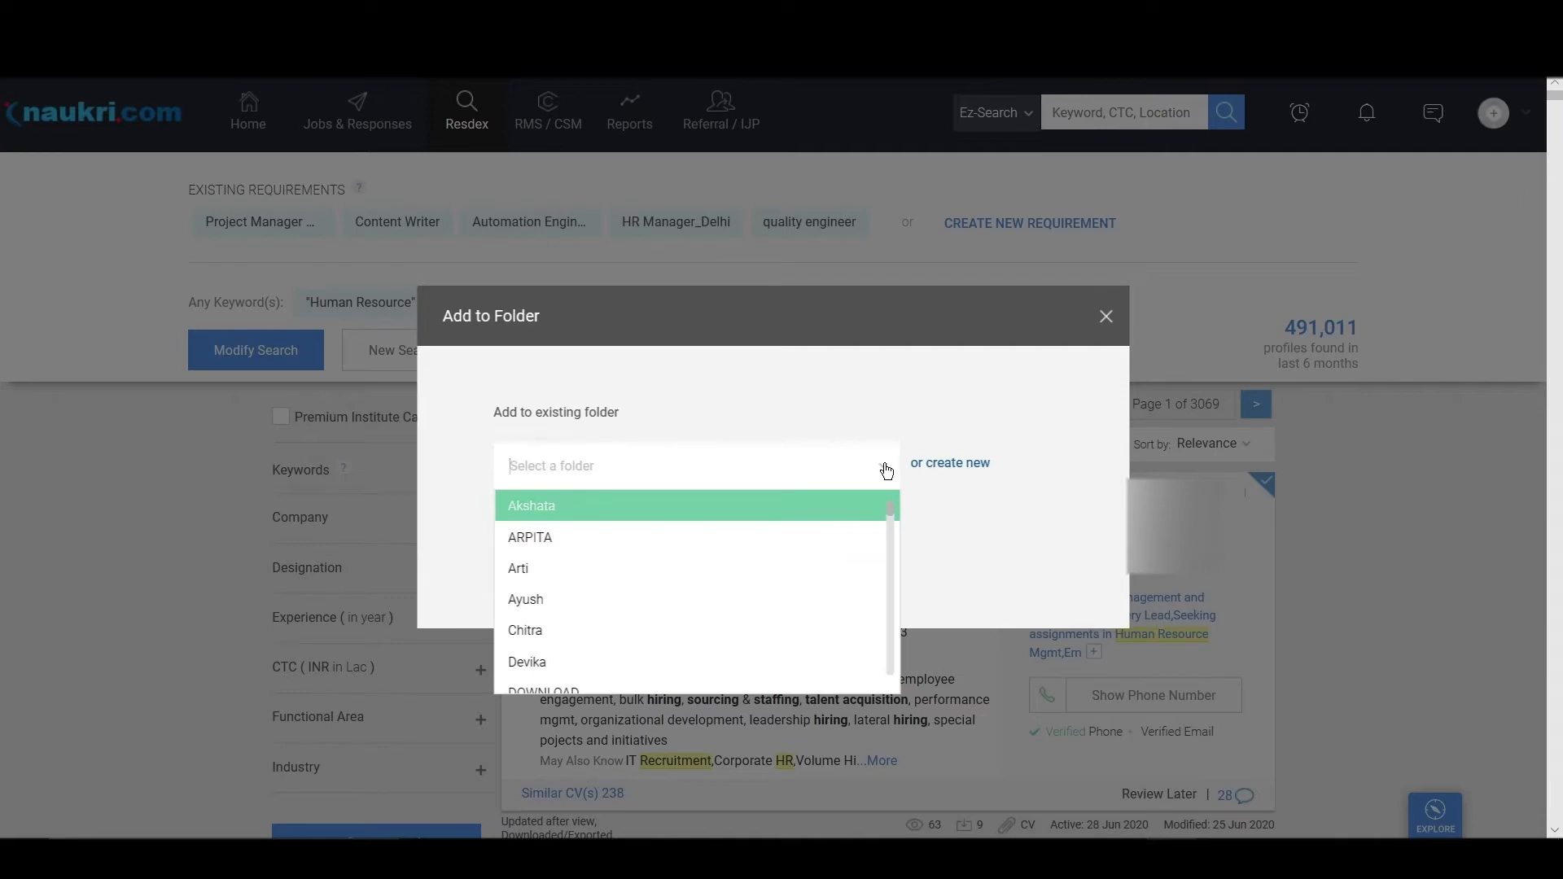
{"action": "left_click", "coordinate": [949, 462]}
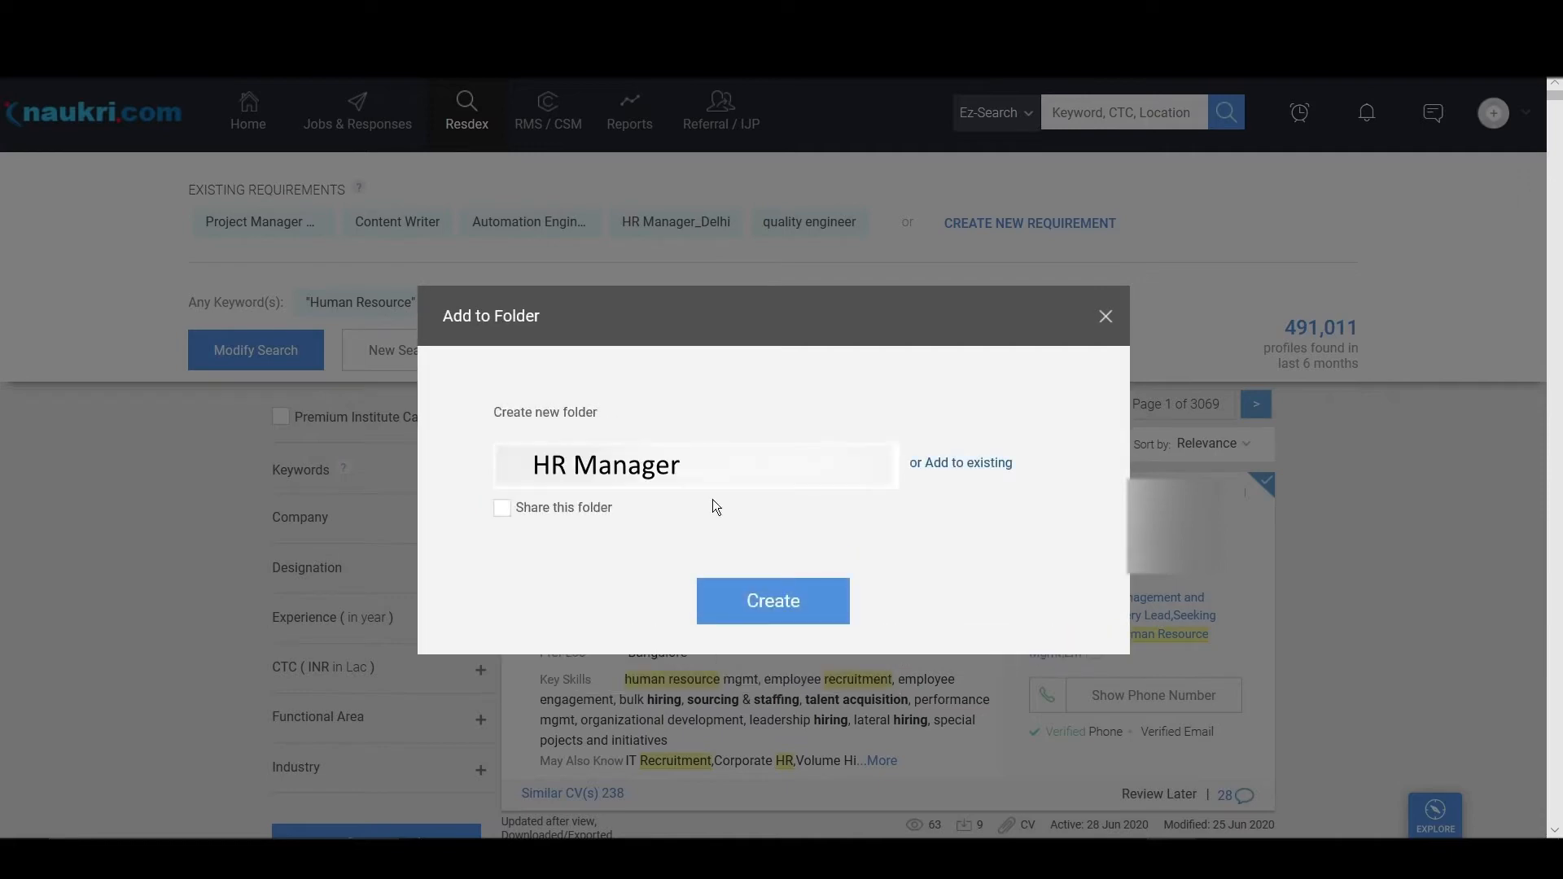
{"action": "left_click", "coordinate": [772, 601]}
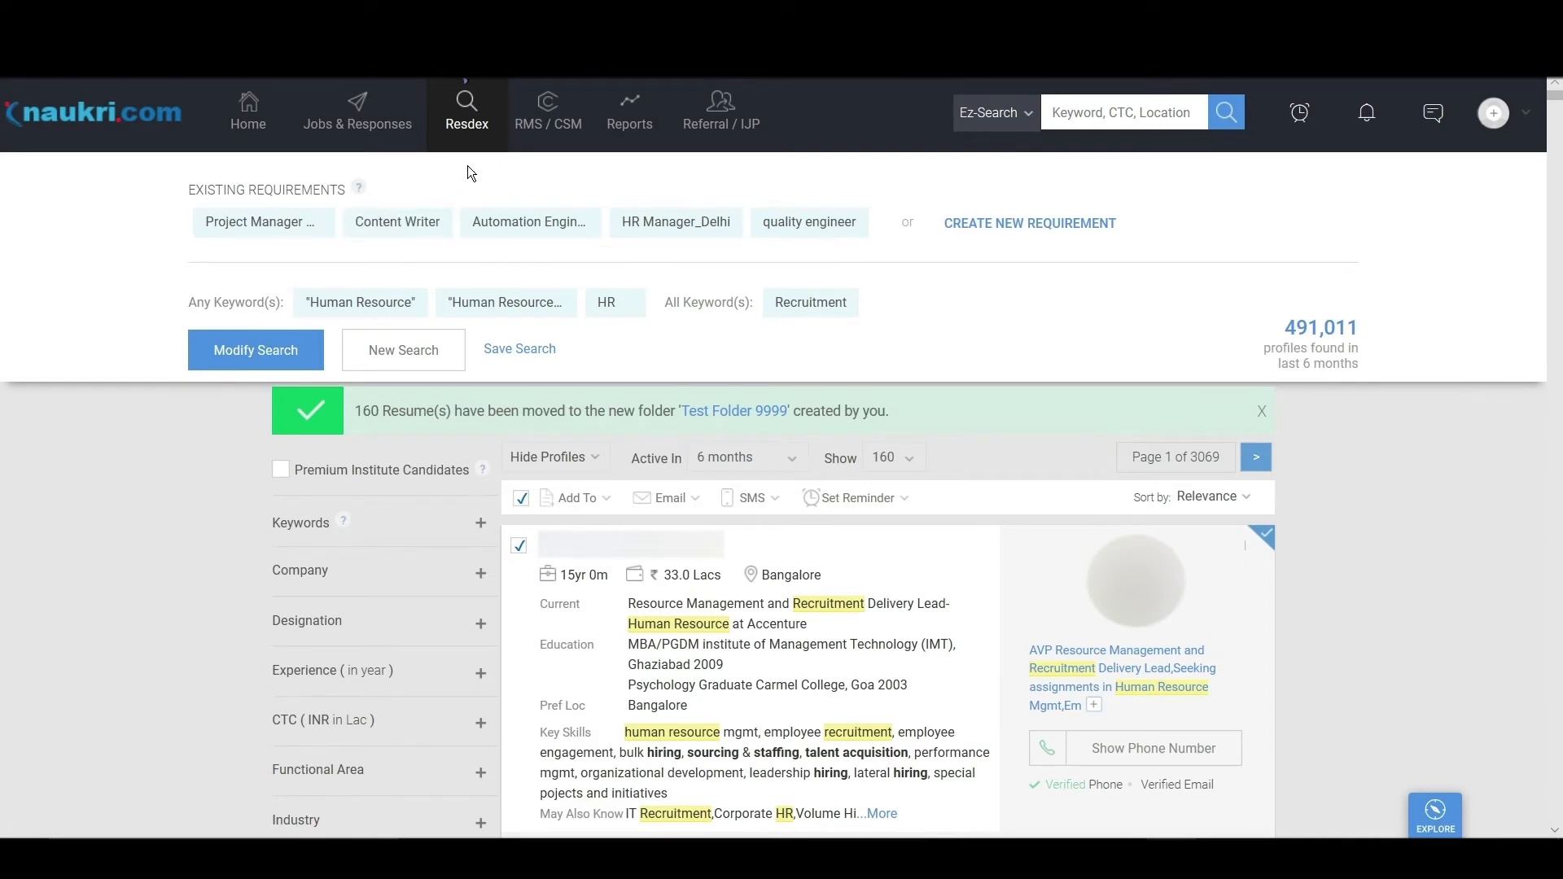
From Manage Folders, open 'Test Folder 9999' listing its 160 saved profiles.
{"action": "left_click", "coordinate": [467, 112]}
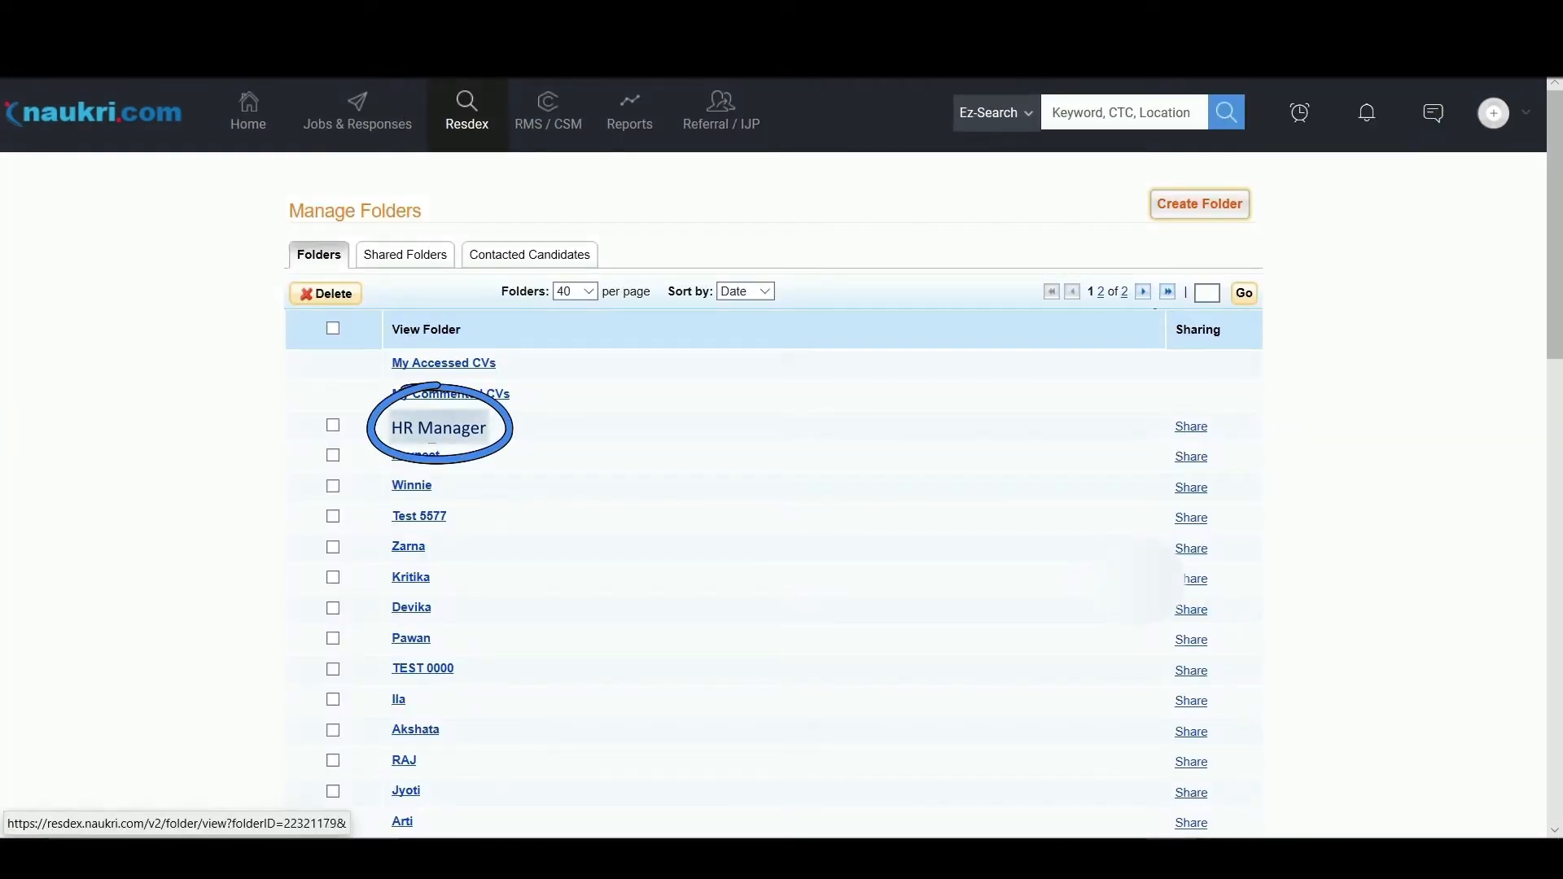
{"action": "left_click", "coordinate": [438, 427]}
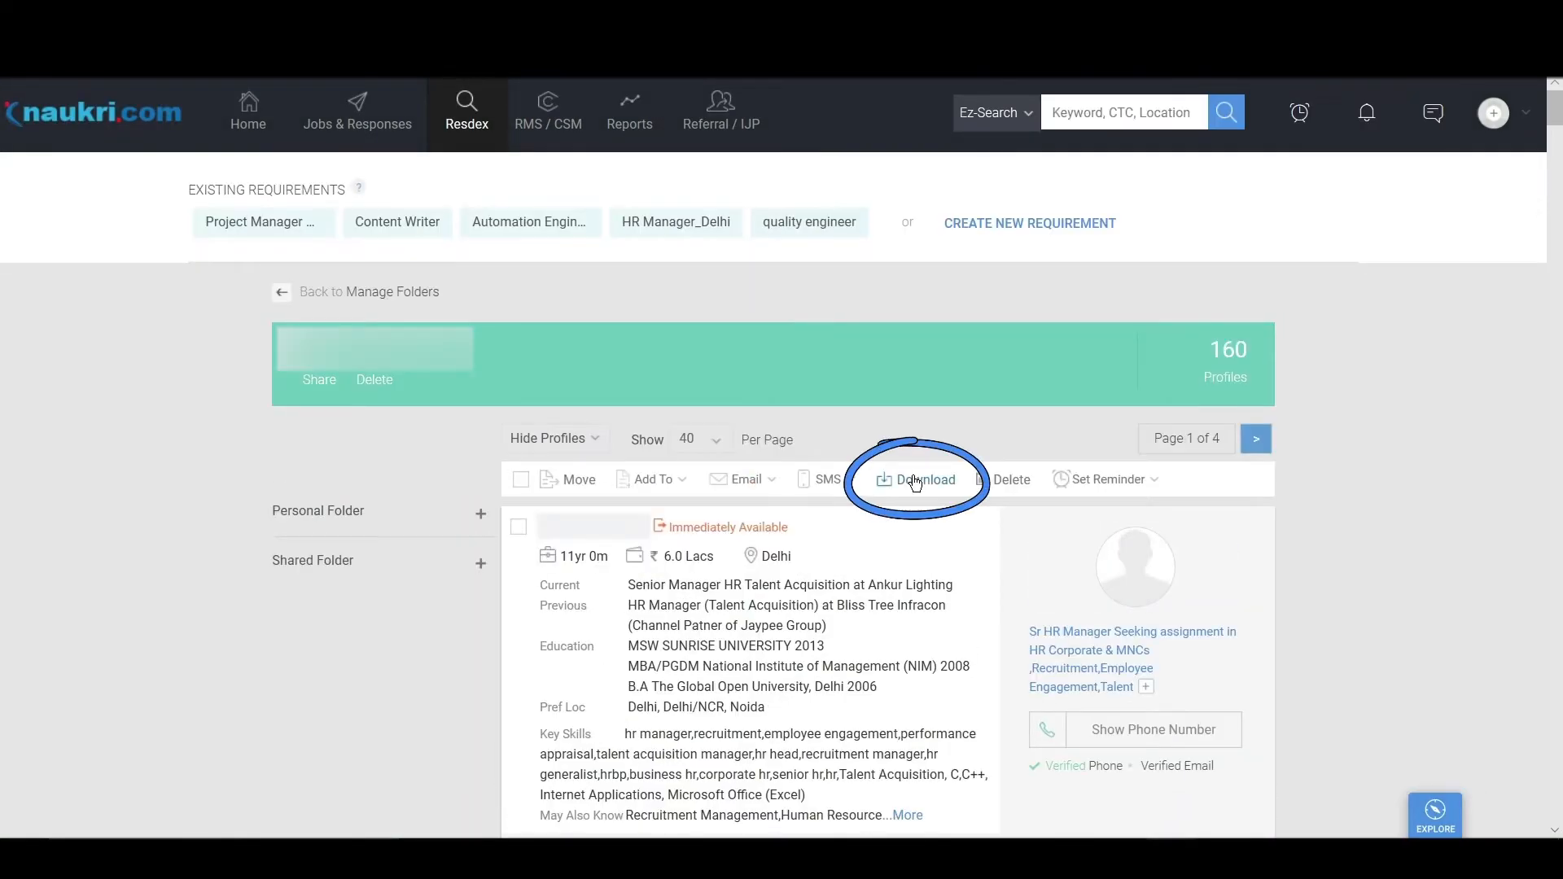
Download all 40 resumes from the folder's first page as an .xlsx spreadsheet.
{"action": "left_click", "coordinate": [913, 478]}
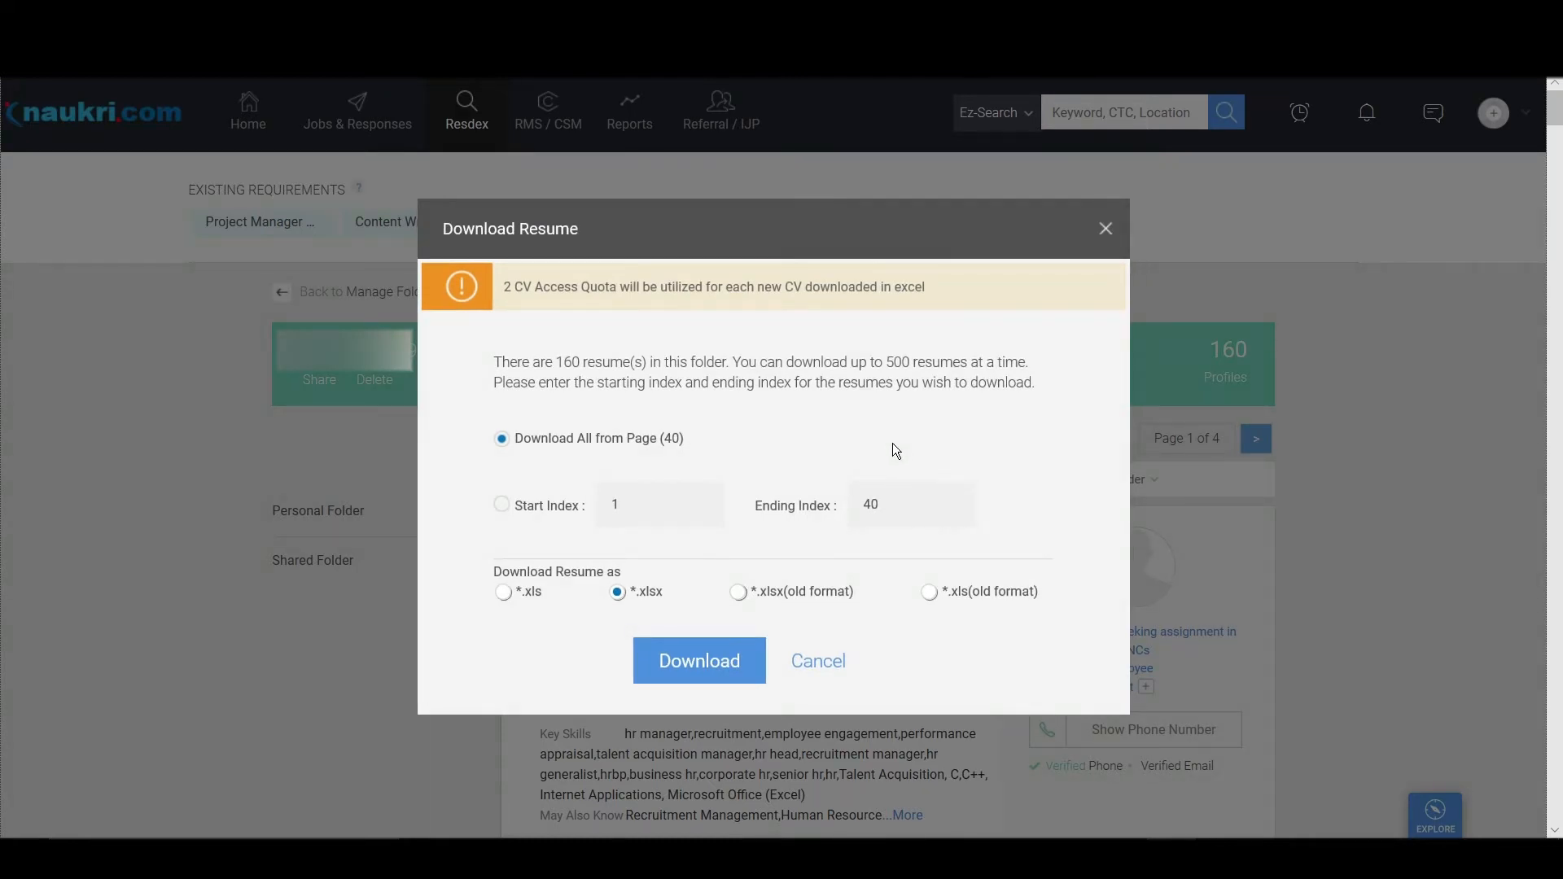
{"action": "left_click", "coordinate": [698, 660]}
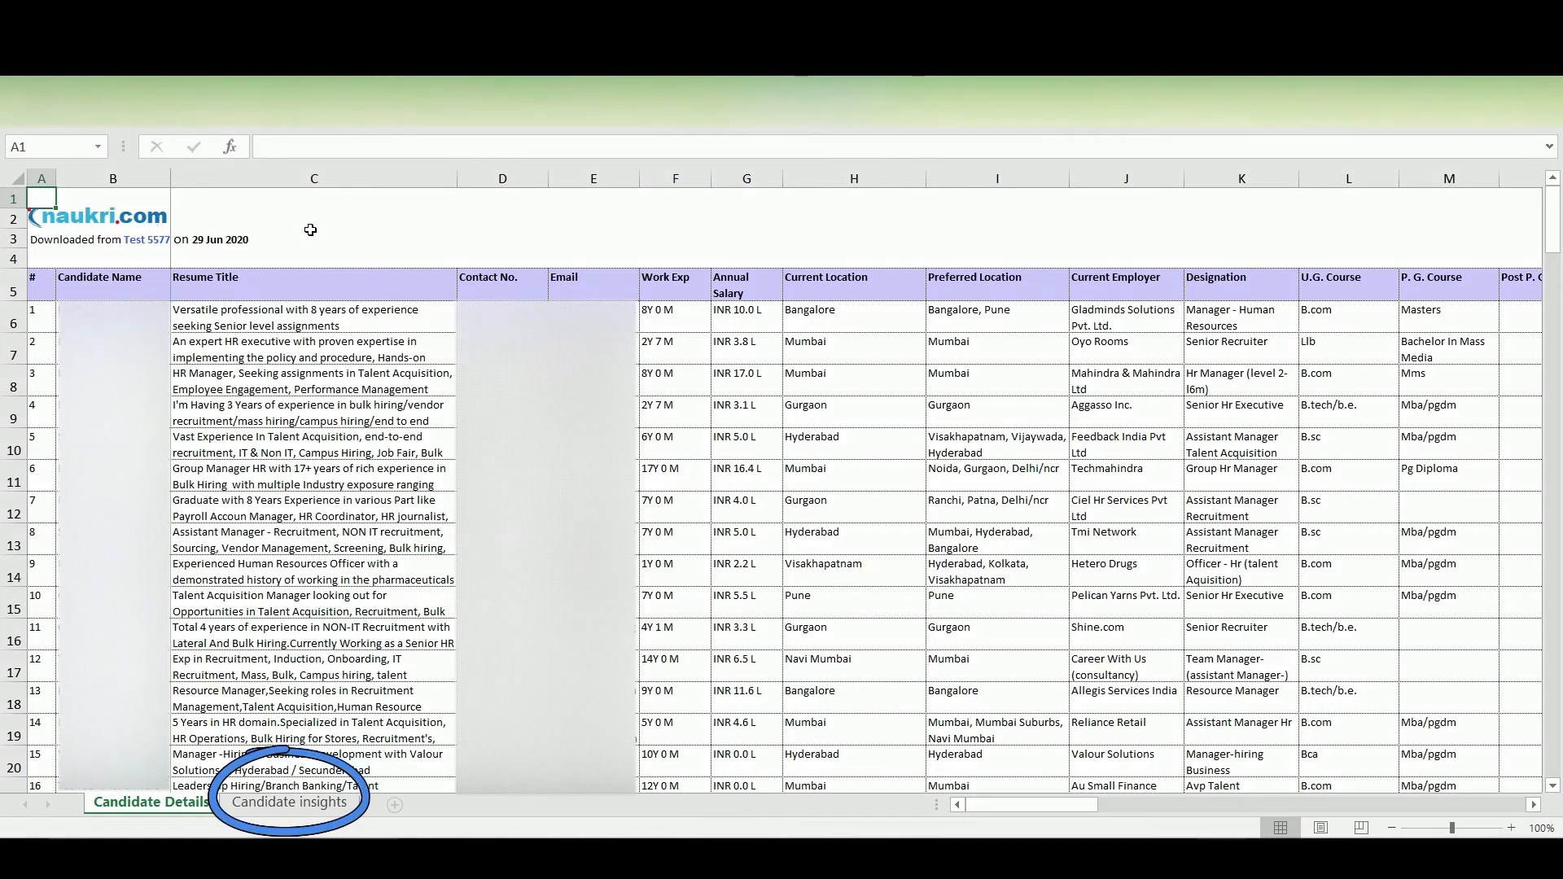
{"action": "mouse_move", "coordinate": [425, 512]}
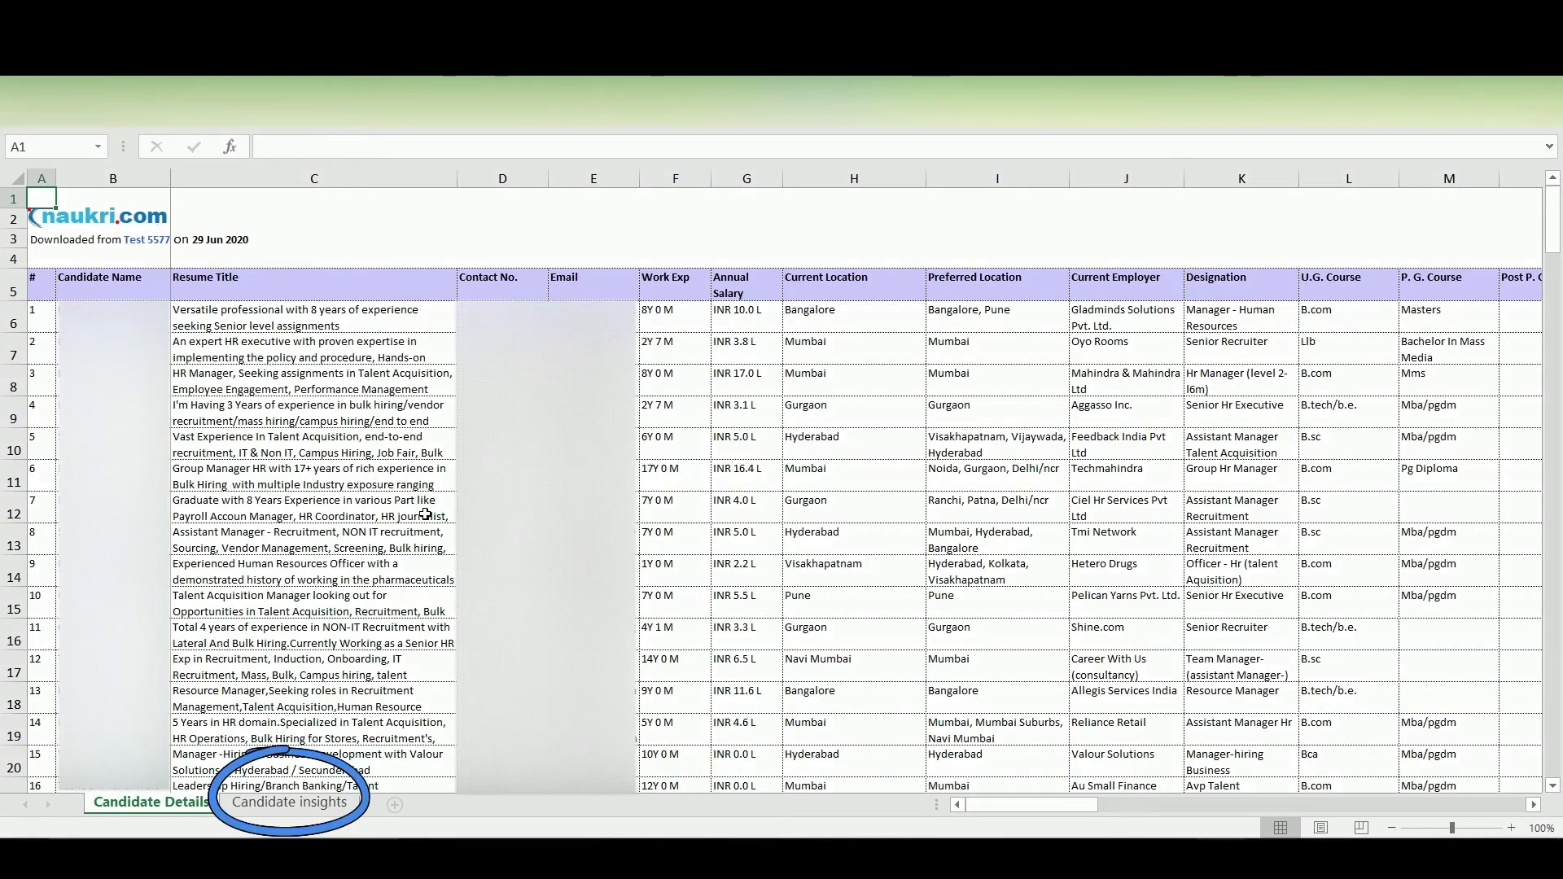
Review the Candidate insights sheet's charts from experience and salary down to the age-range chart.
{"action": "left_click", "coordinate": [290, 802]}
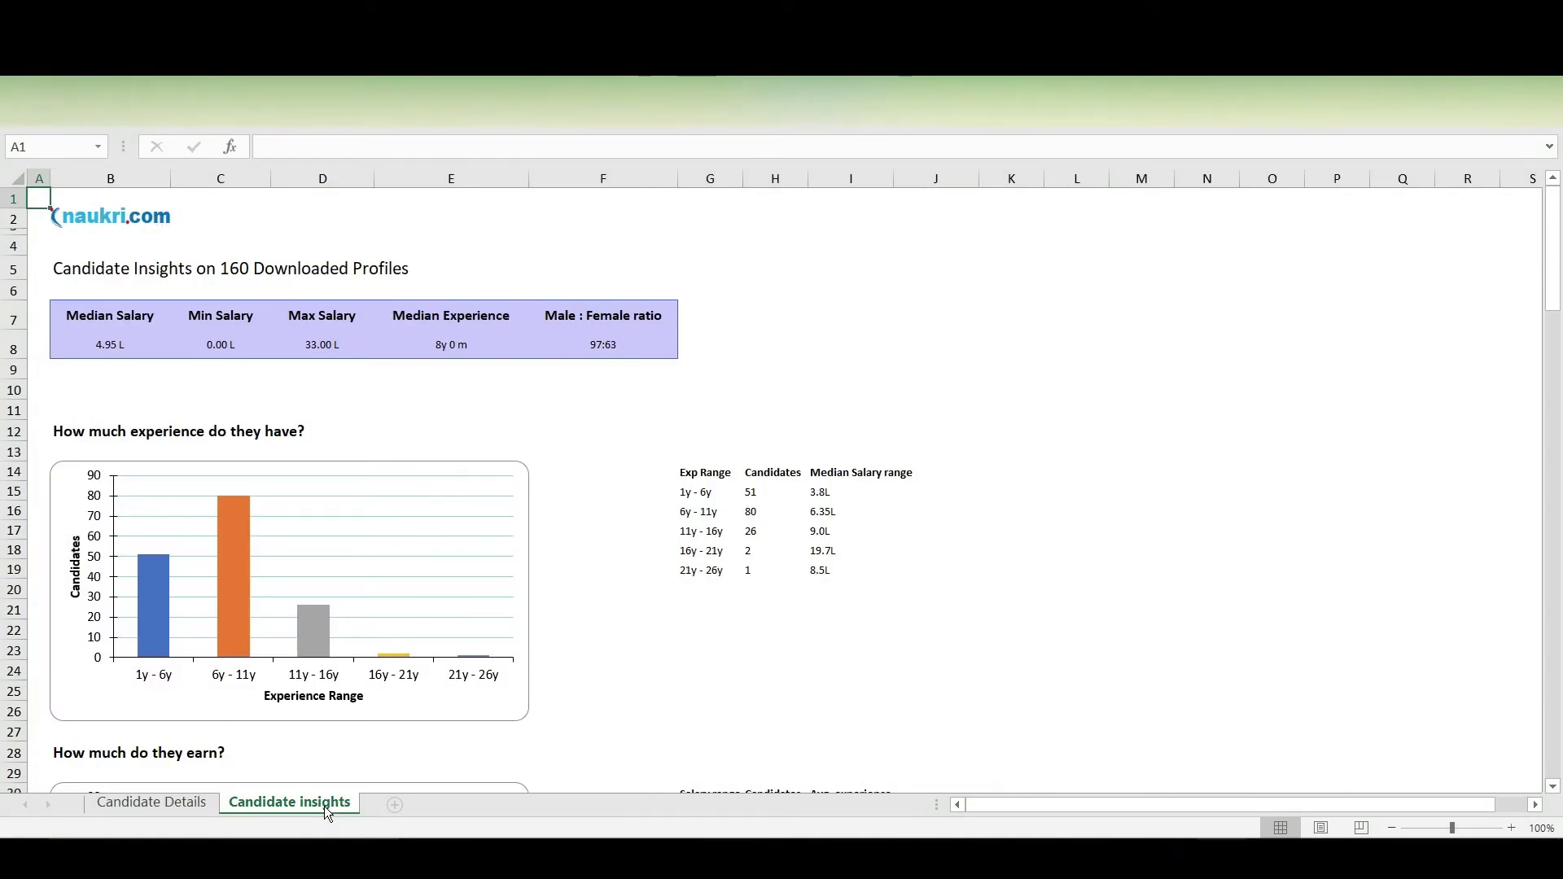
{"action": "mouse_move", "coordinate": [559, 607]}
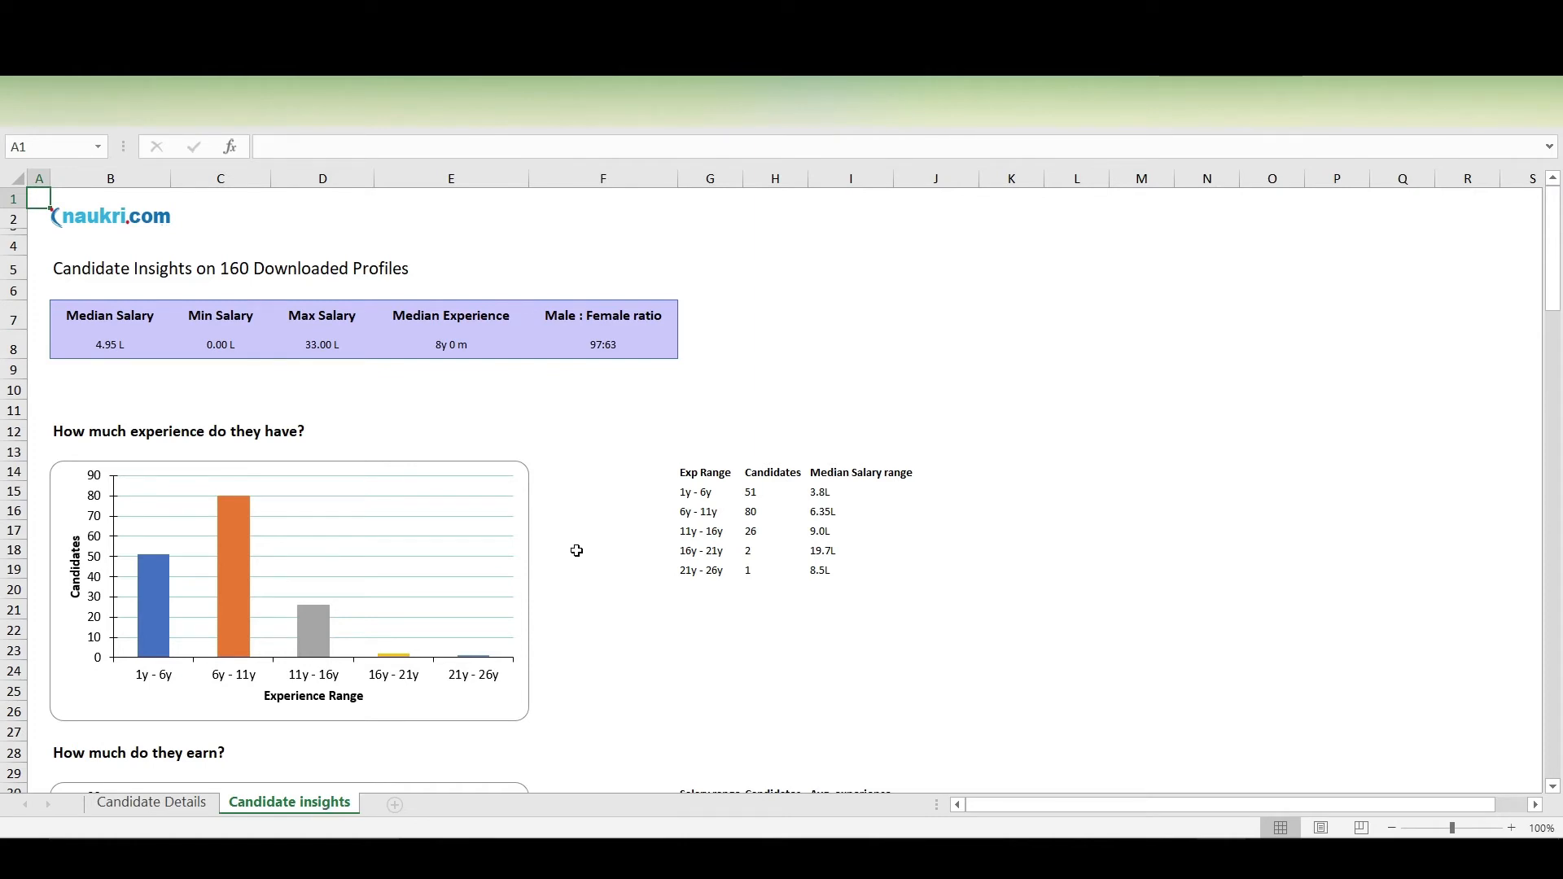
{"action": "scroll", "scroll_direction": "down", "scroll_amount": 3}
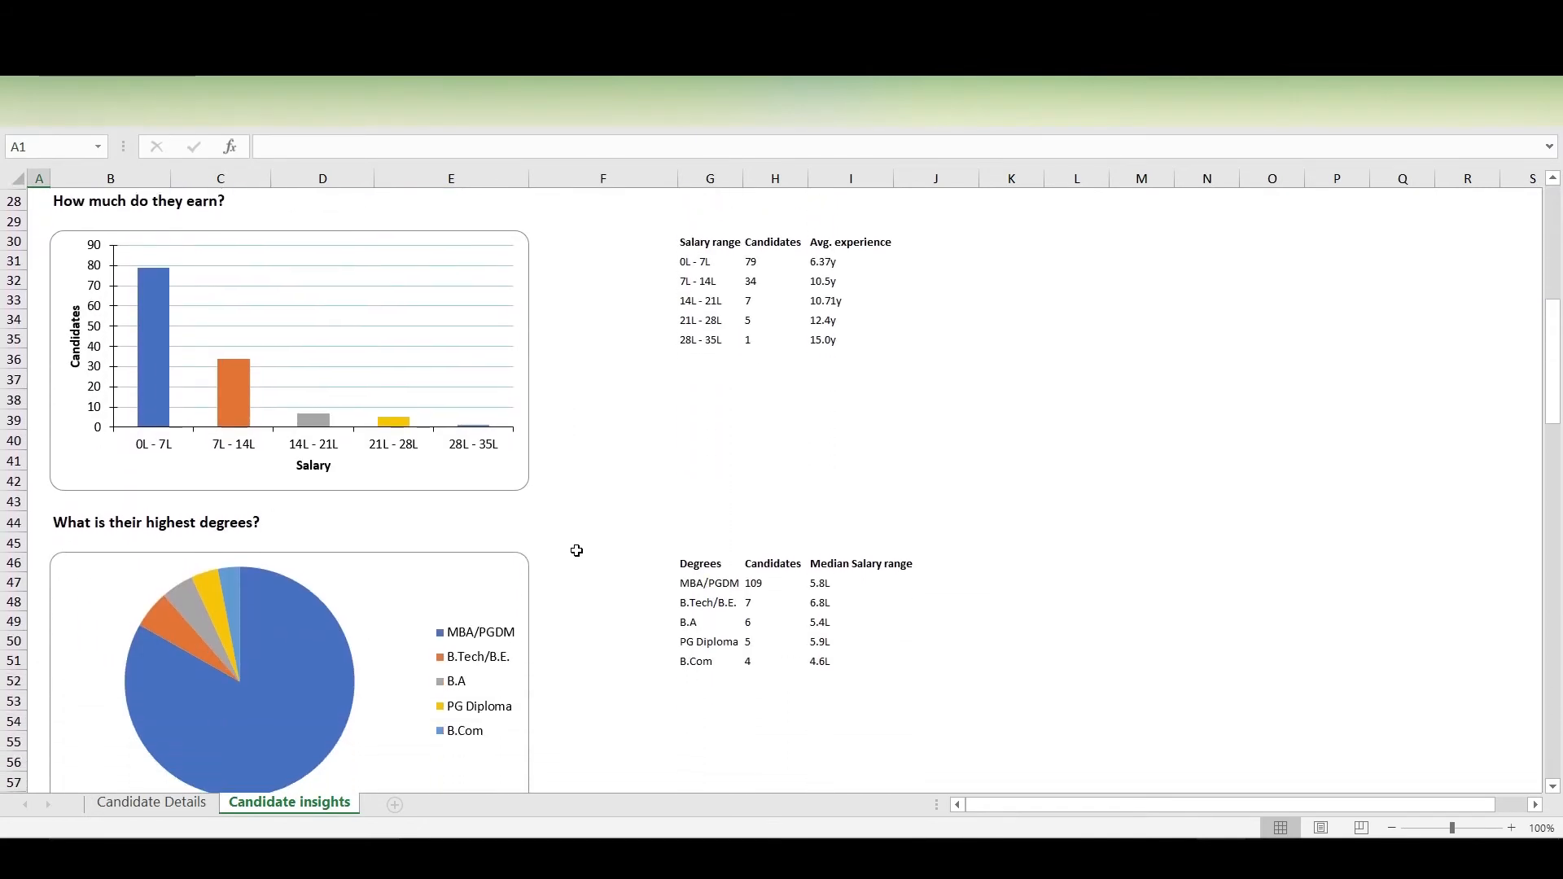
{"action": "scroll", "scroll_direction": "down", "scroll_amount": 3}
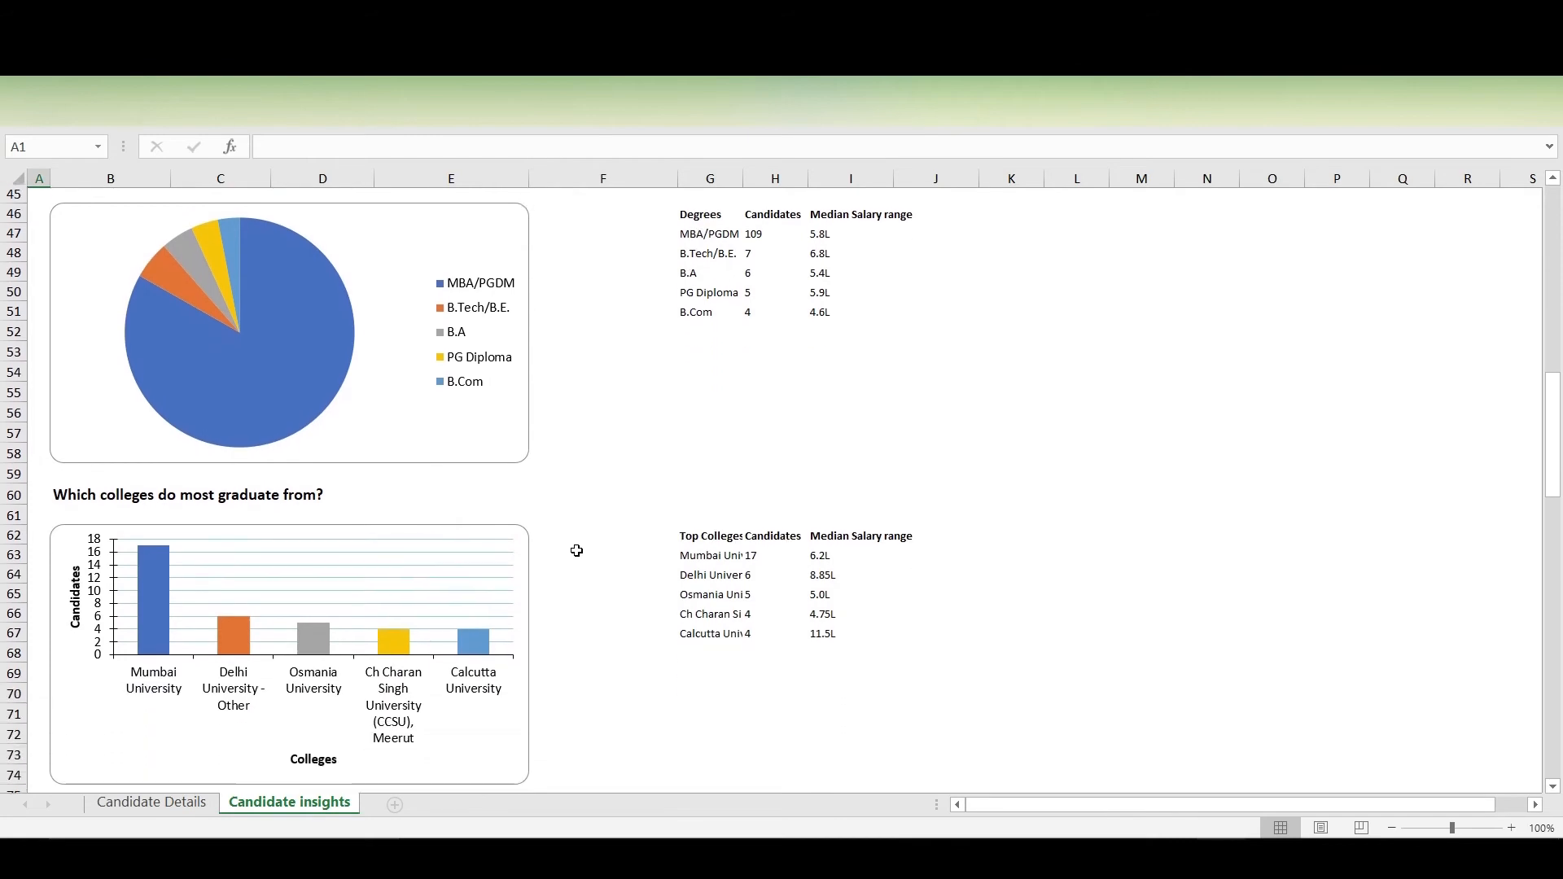
{"action": "scroll", "scroll_direction": "down", "scroll_amount": 3}
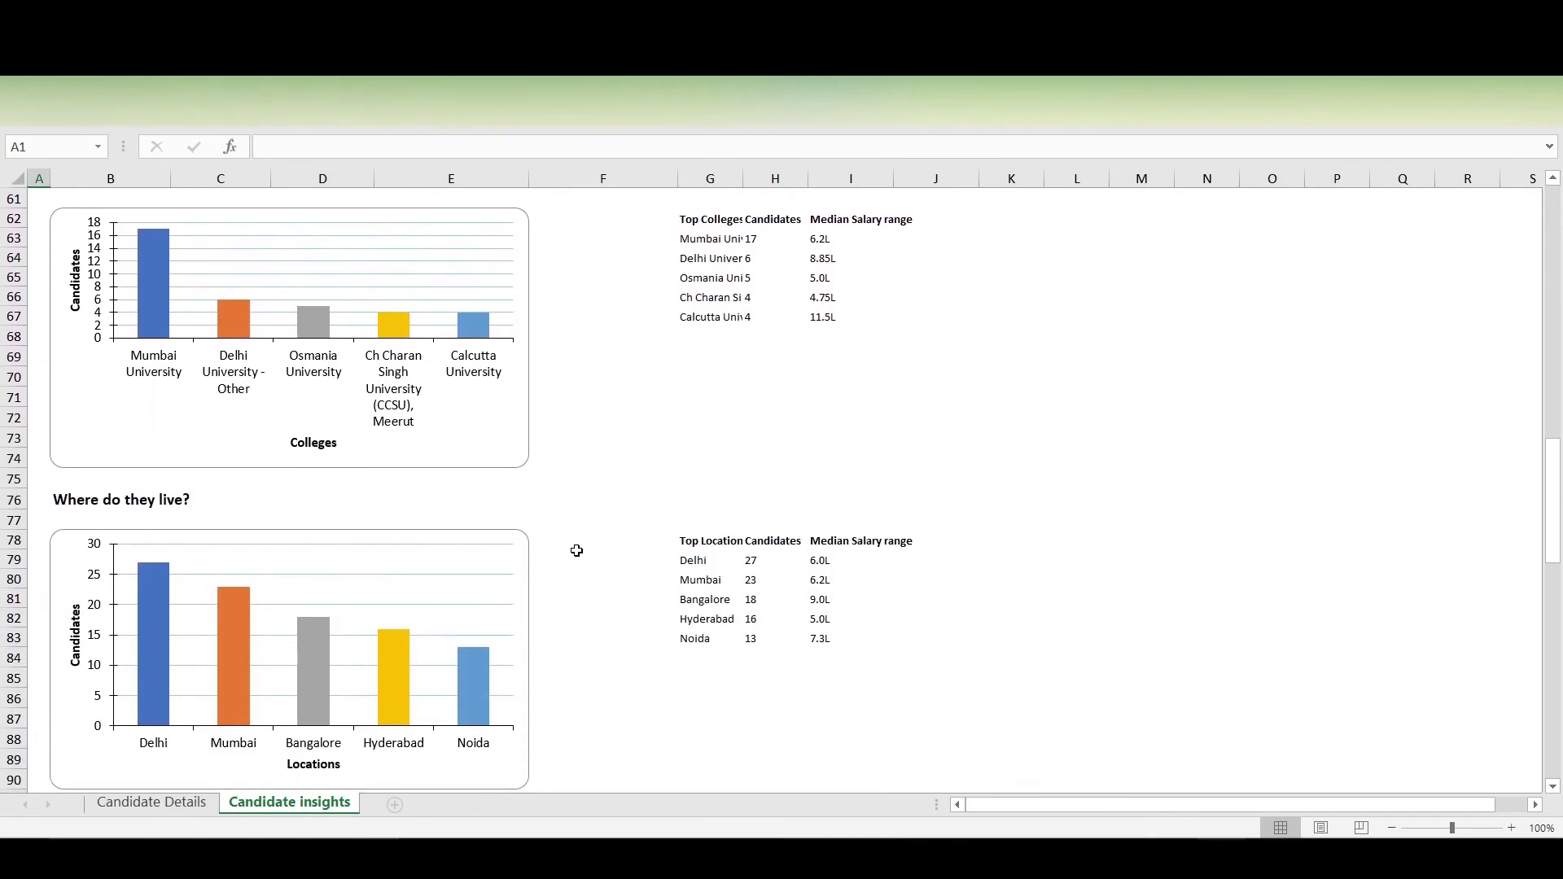
{"action": "scroll", "scroll_direction": "down", "scroll_amount": 3}
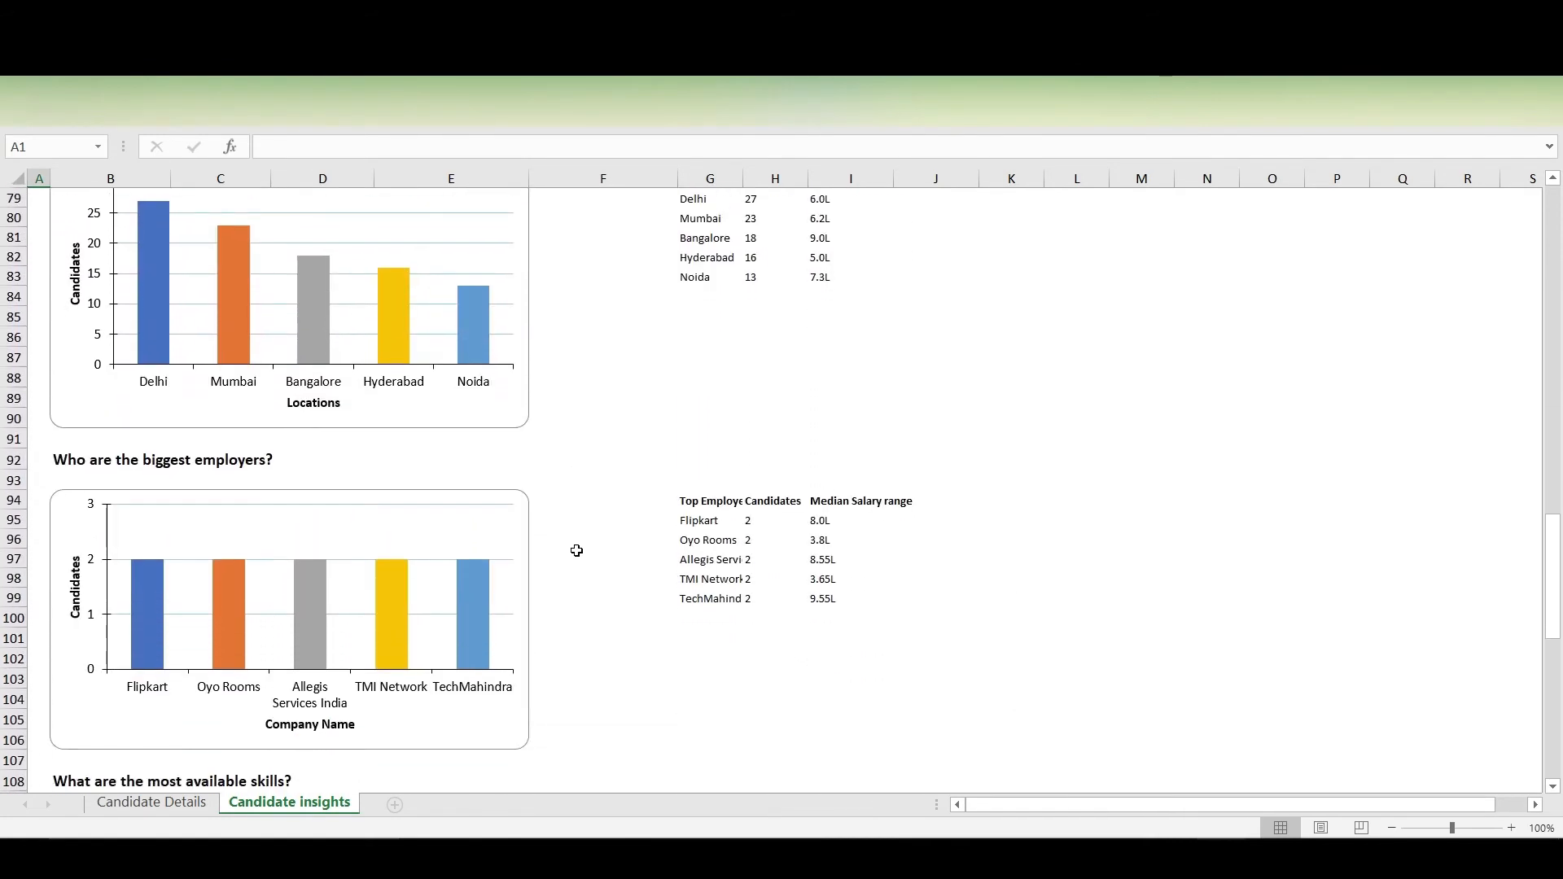
{"action": "scroll", "scroll_direction": "down", "scroll_amount": 3}
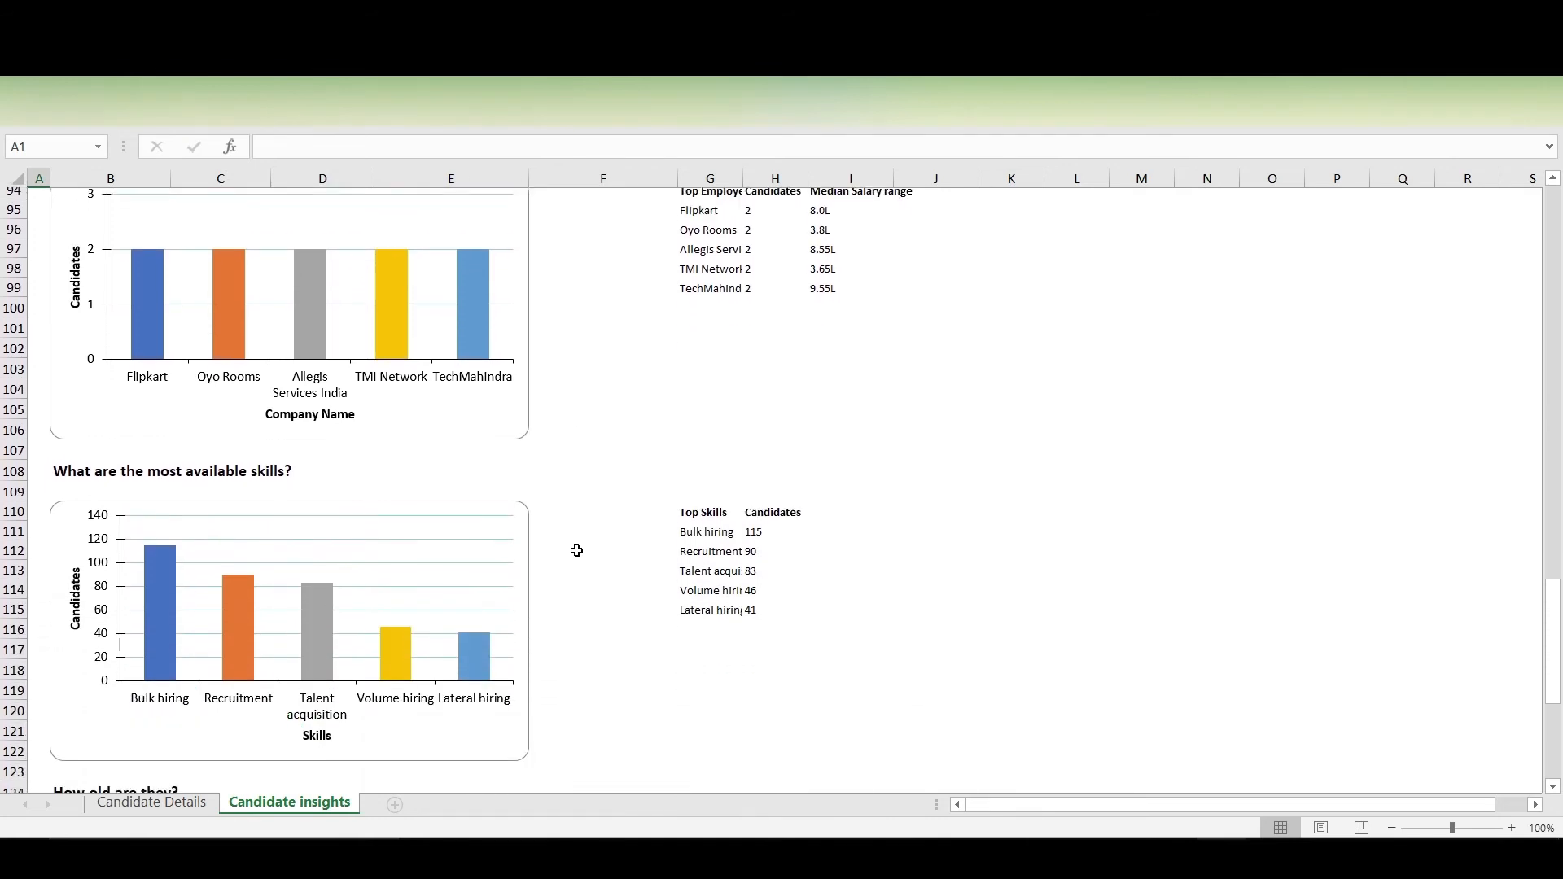
{"action": "scroll", "scroll_direction": "down", "scroll_amount": 3}
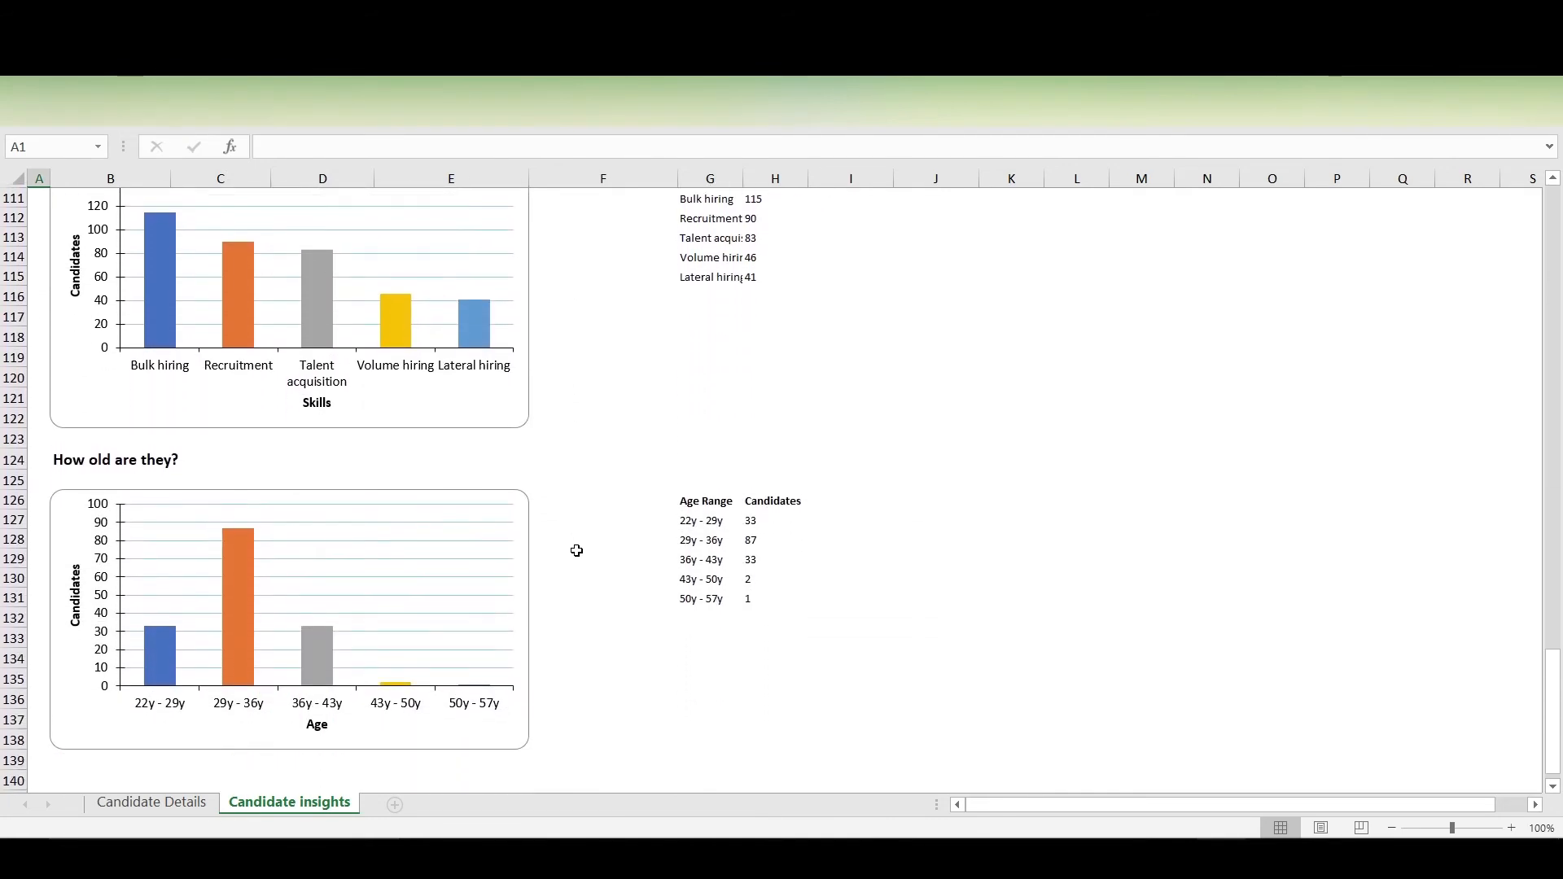
{"action": "scroll", "scroll_direction": "down", "scroll_amount": 3}
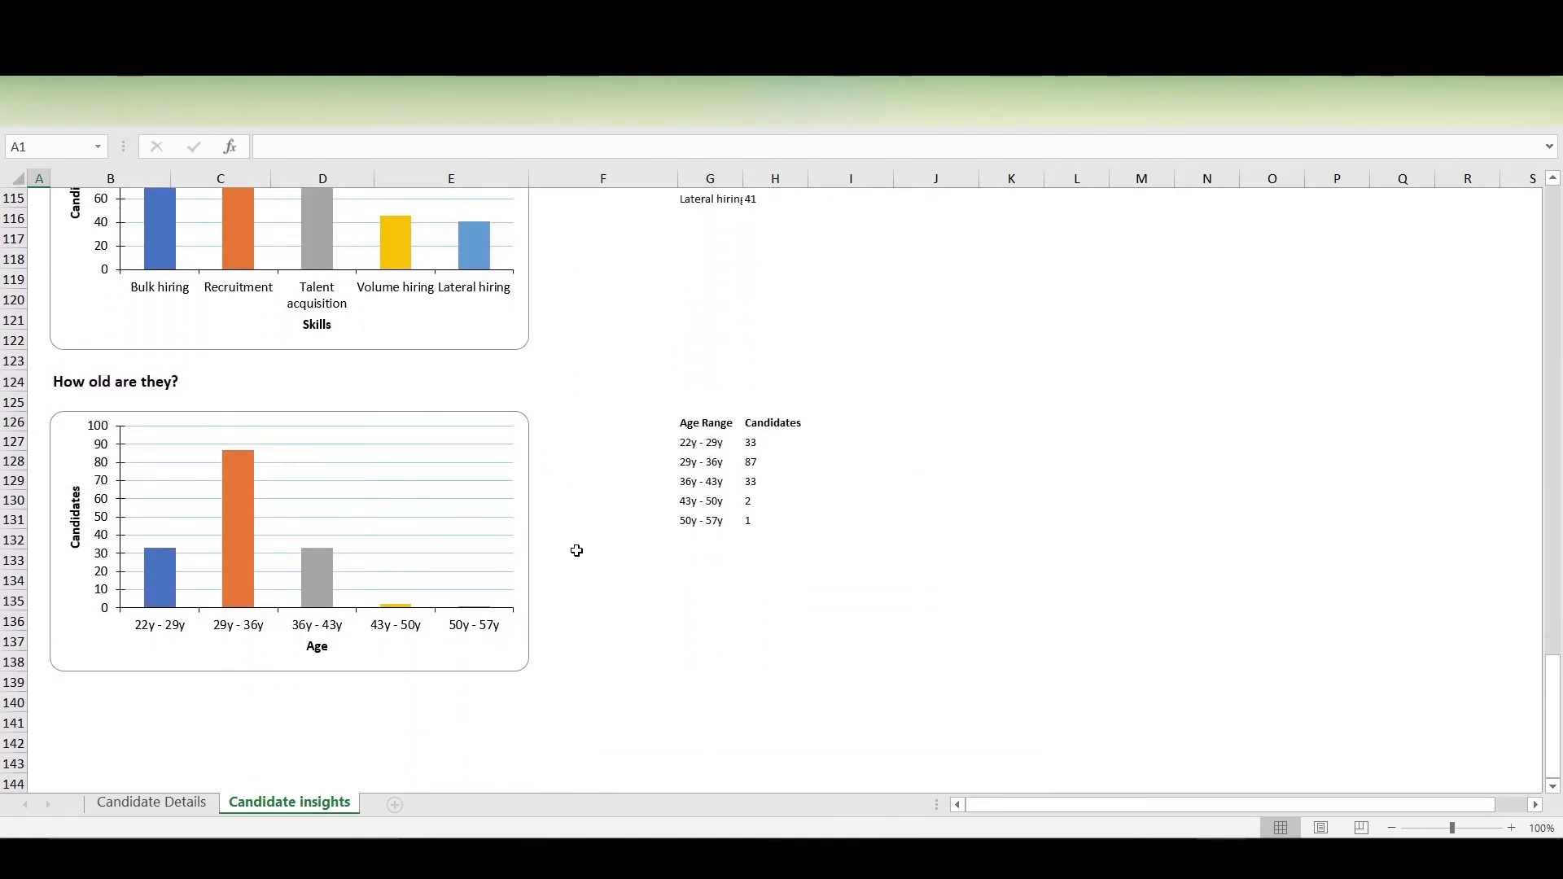